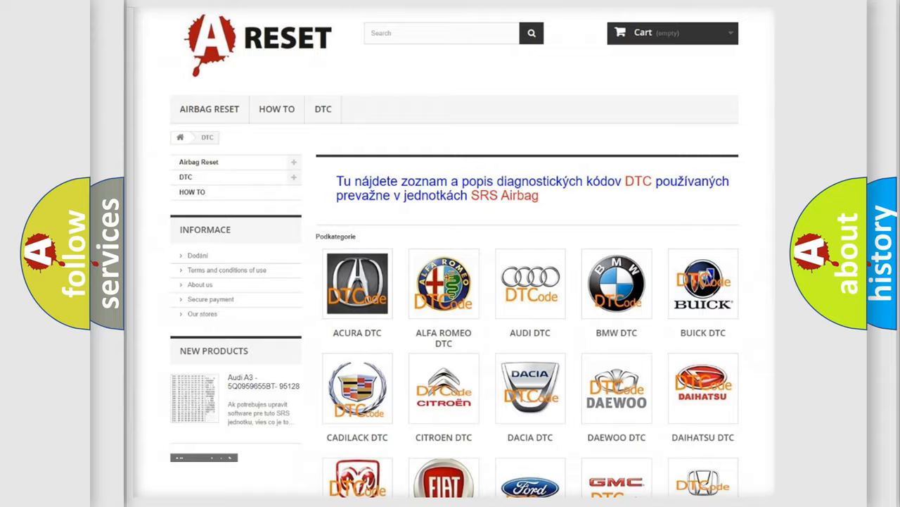
Scroll the Saturn DTC page down to code B10004A, the missing steering angle sensor data
{"action": "scroll", "scroll_direction": "down", "scroll_amount": 3}
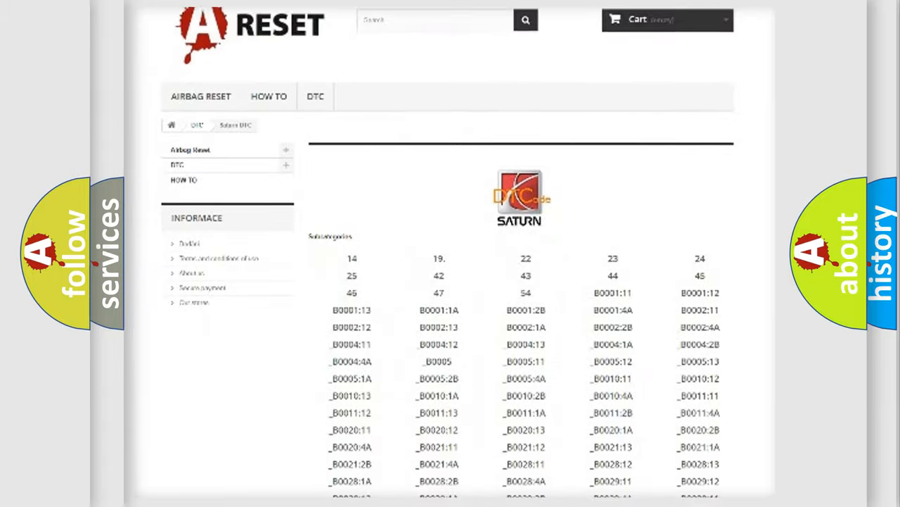
{"action": "scroll", "scroll_direction": "down", "scroll_amount": 3}
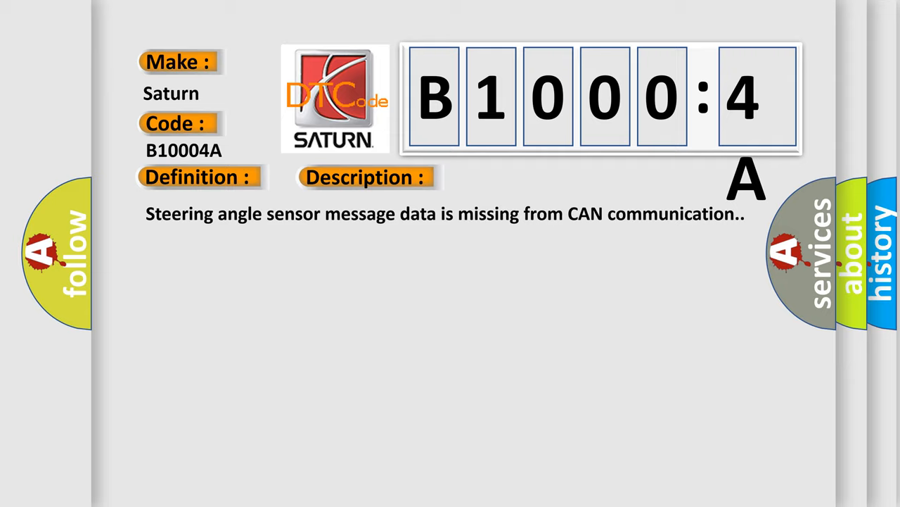
Advance to the B10004A Description and Cause slide showing an incorrect component installed
{"action": "left_click", "coordinate": [517, 176]}
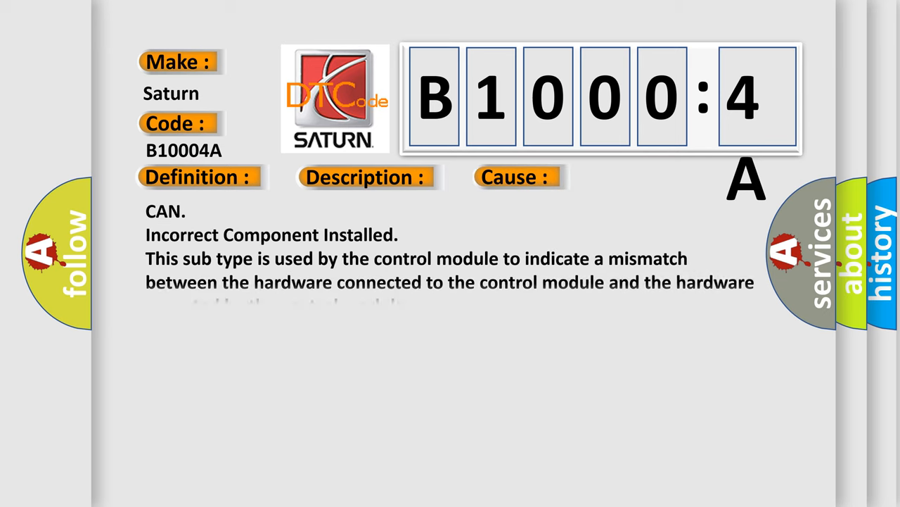